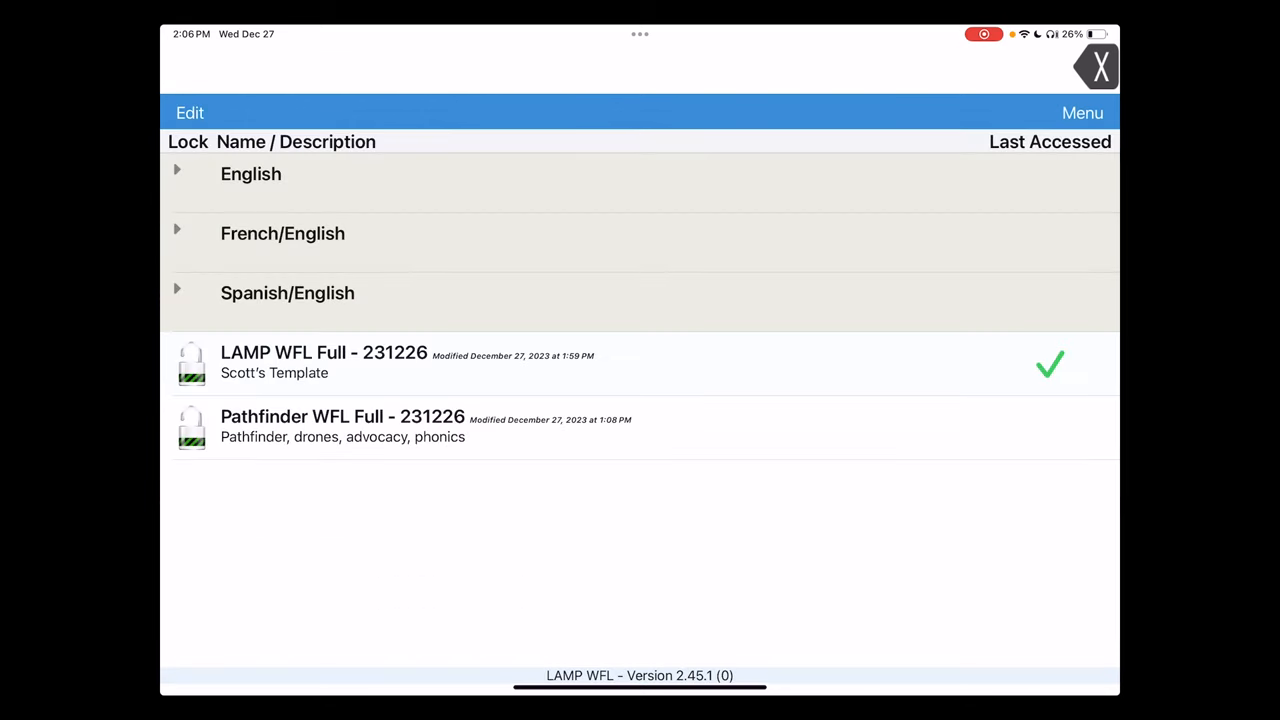
Step: Load the 'LAMP WFL Full - 231226' vocabulary from the vocabulary list
click(324, 363)
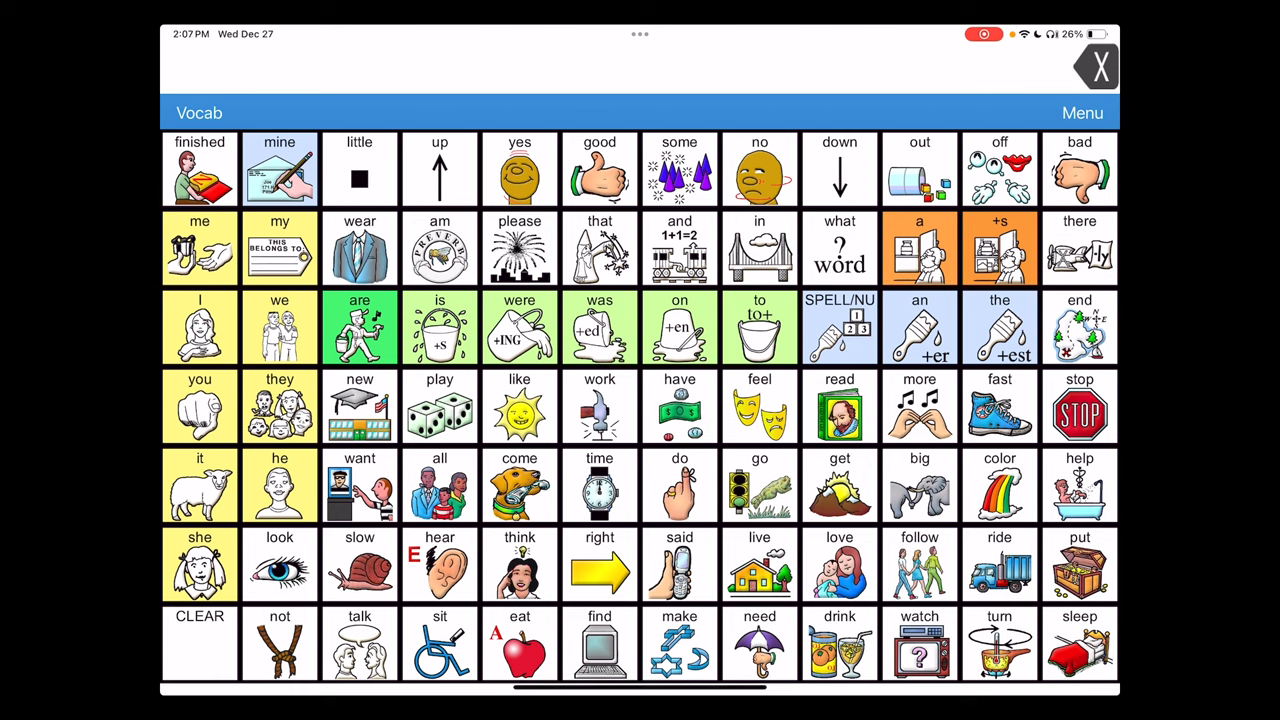
Step: Open Settings from the Menu and scroll to the Editing section
click(1082, 112)
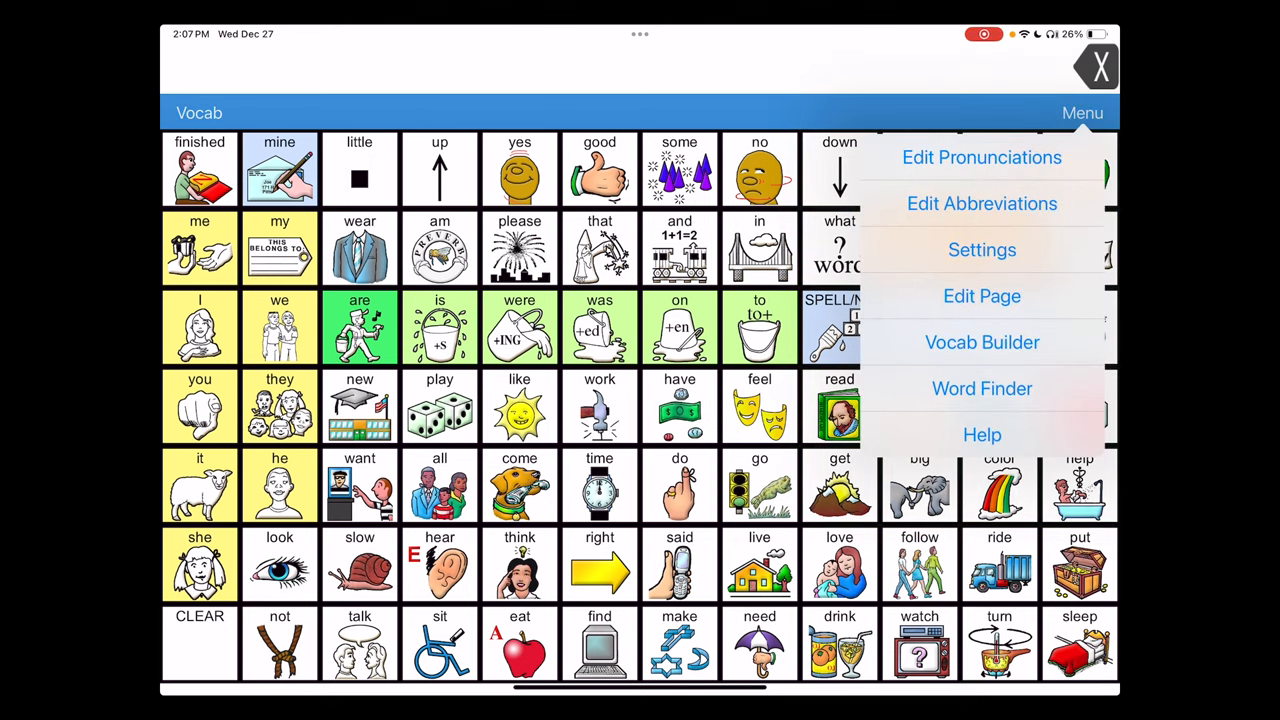
click(982, 249)
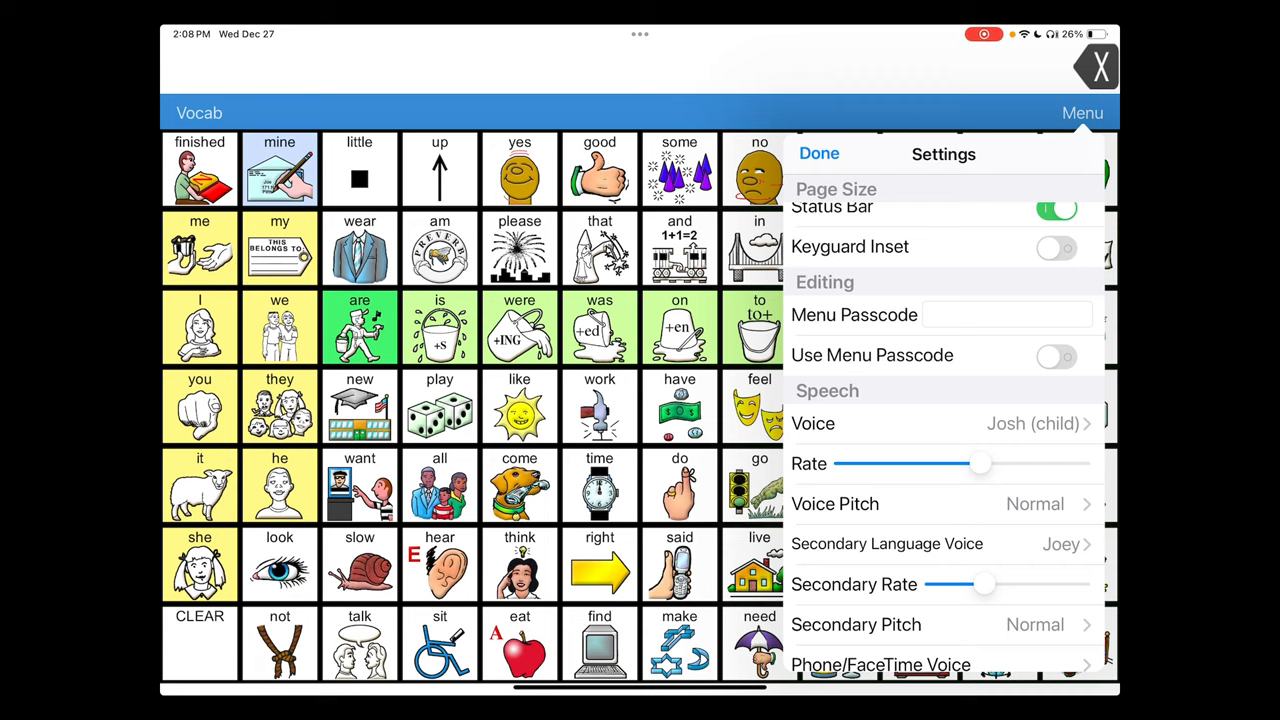
Step: Switch Use Menu Passcode on and return to the word grid with Done
click(1056, 355)
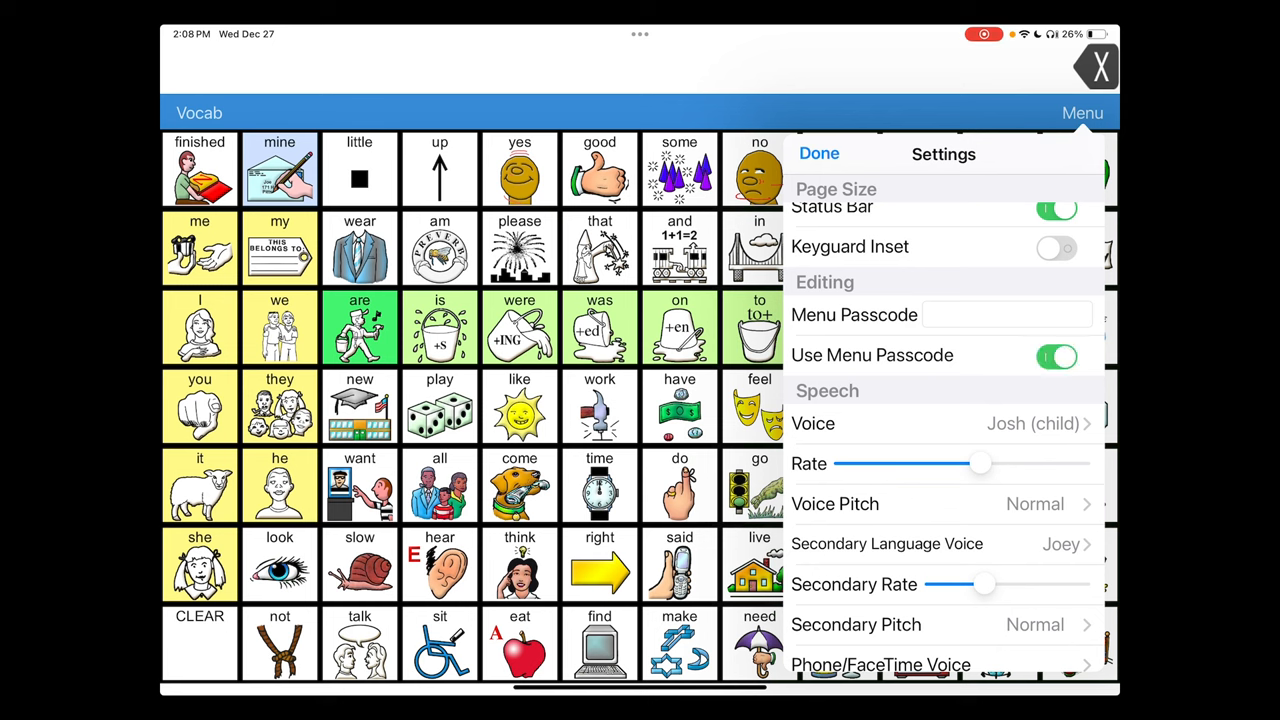
click(819, 154)
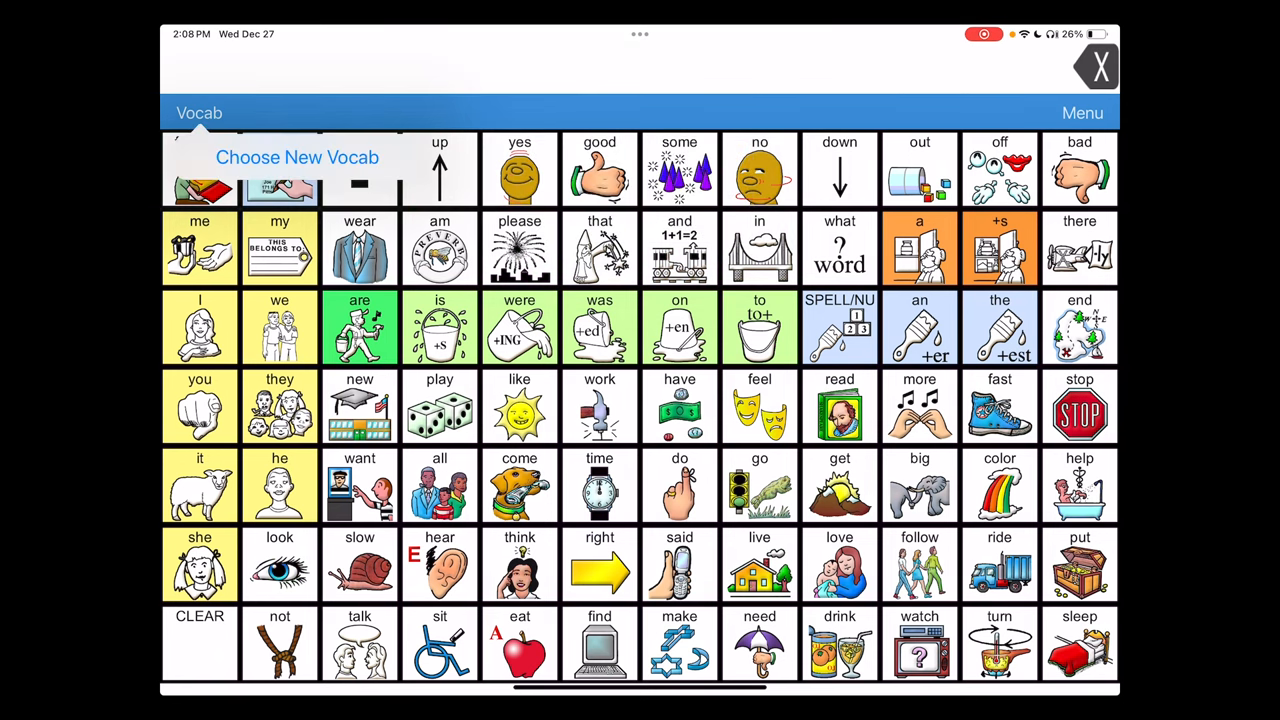
click(297, 157)
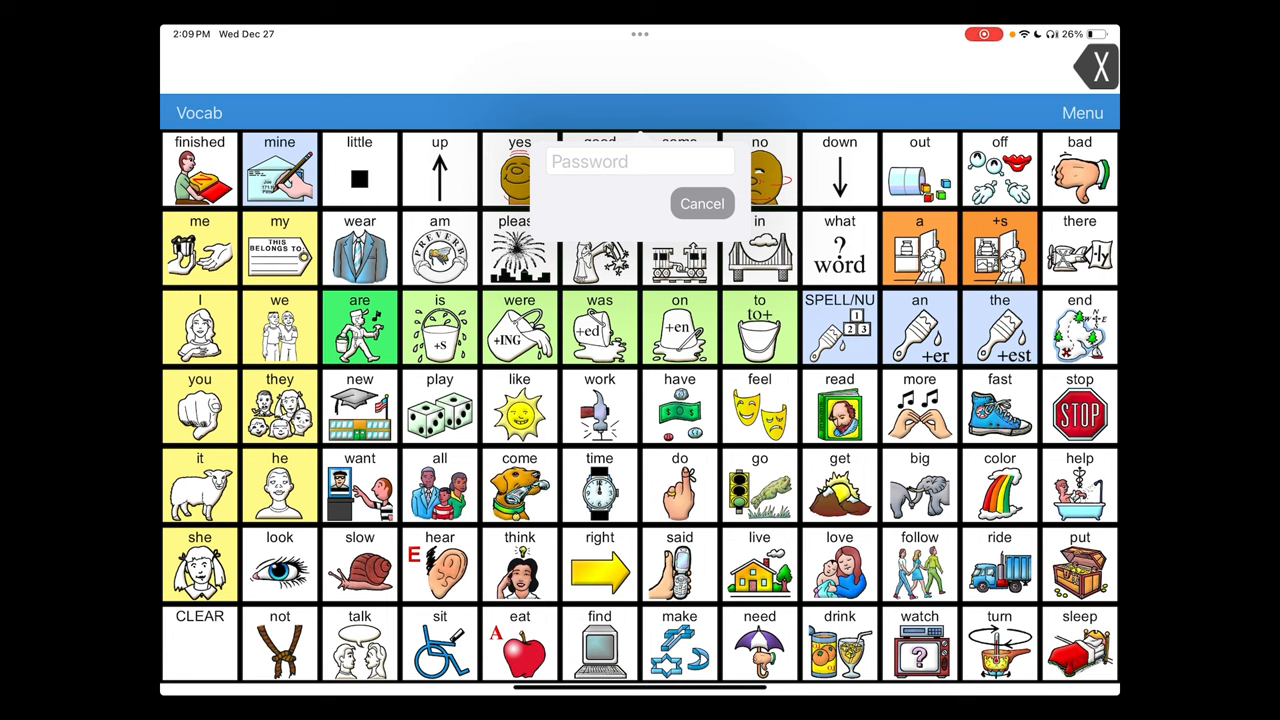
click(640, 161)
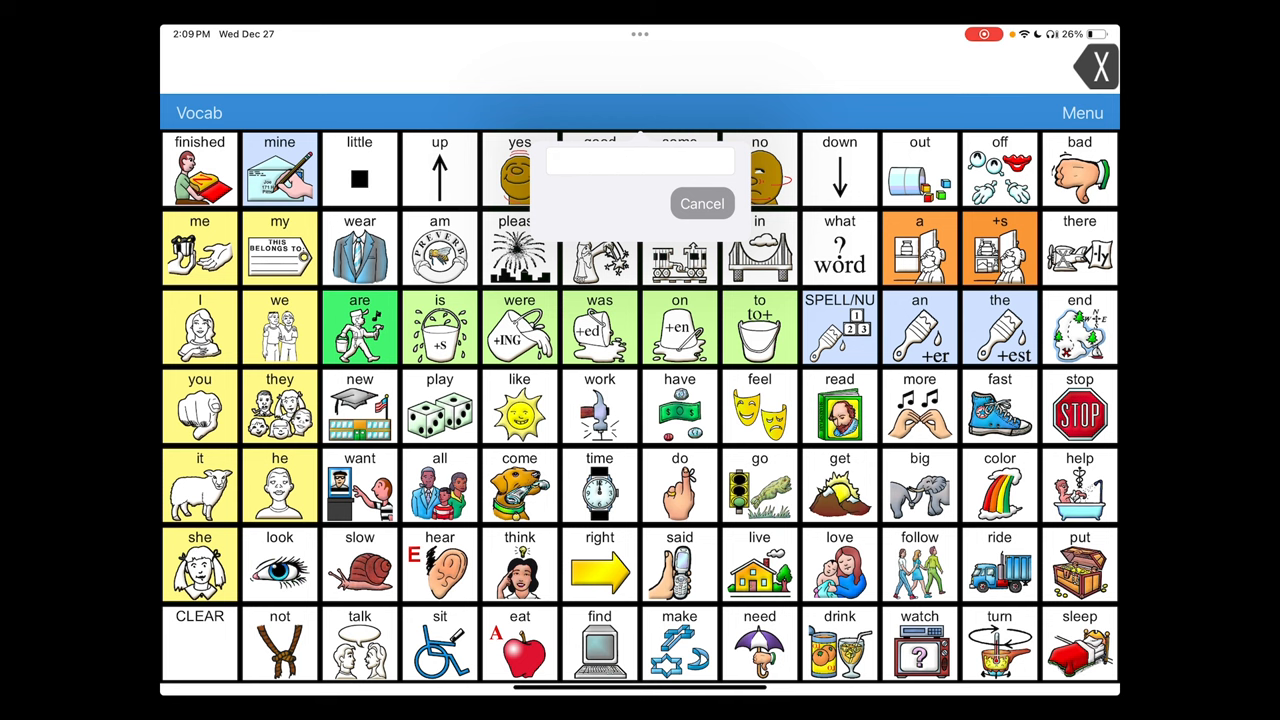
click(1082, 112)
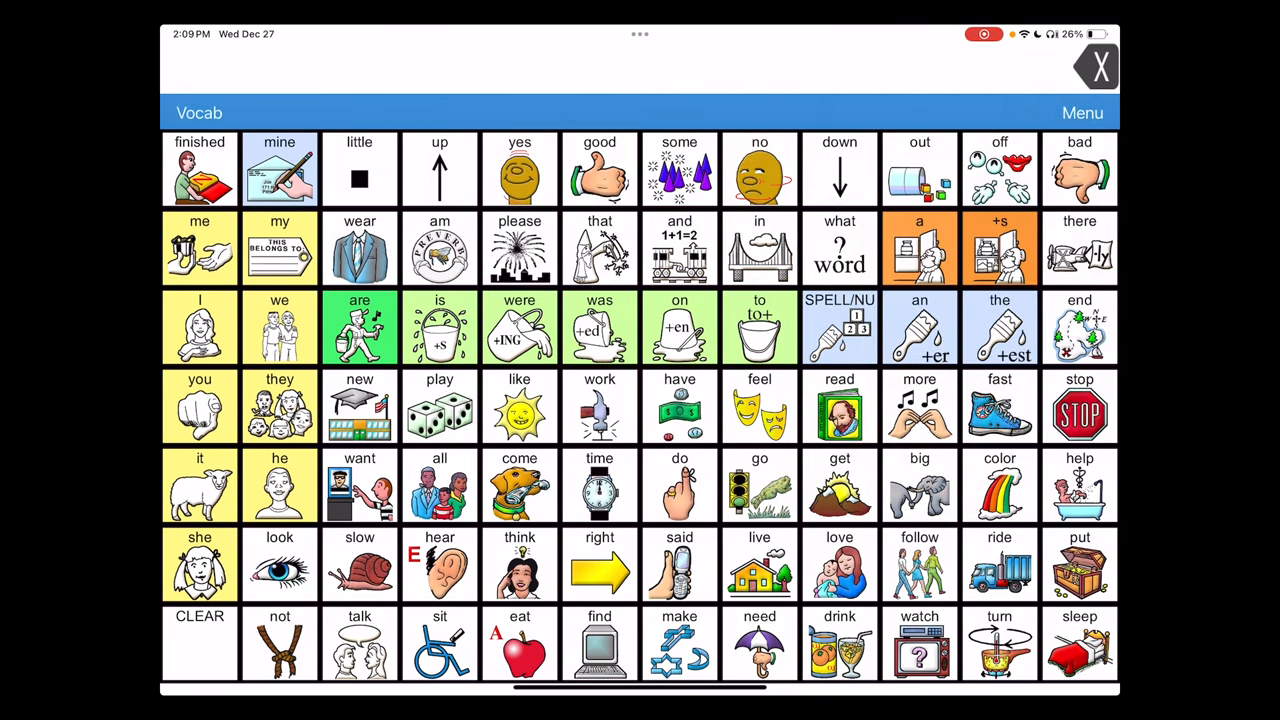
Step: In Menu > Settings, set Use Menu Passcode to off, then tap Done
click(1082, 112)
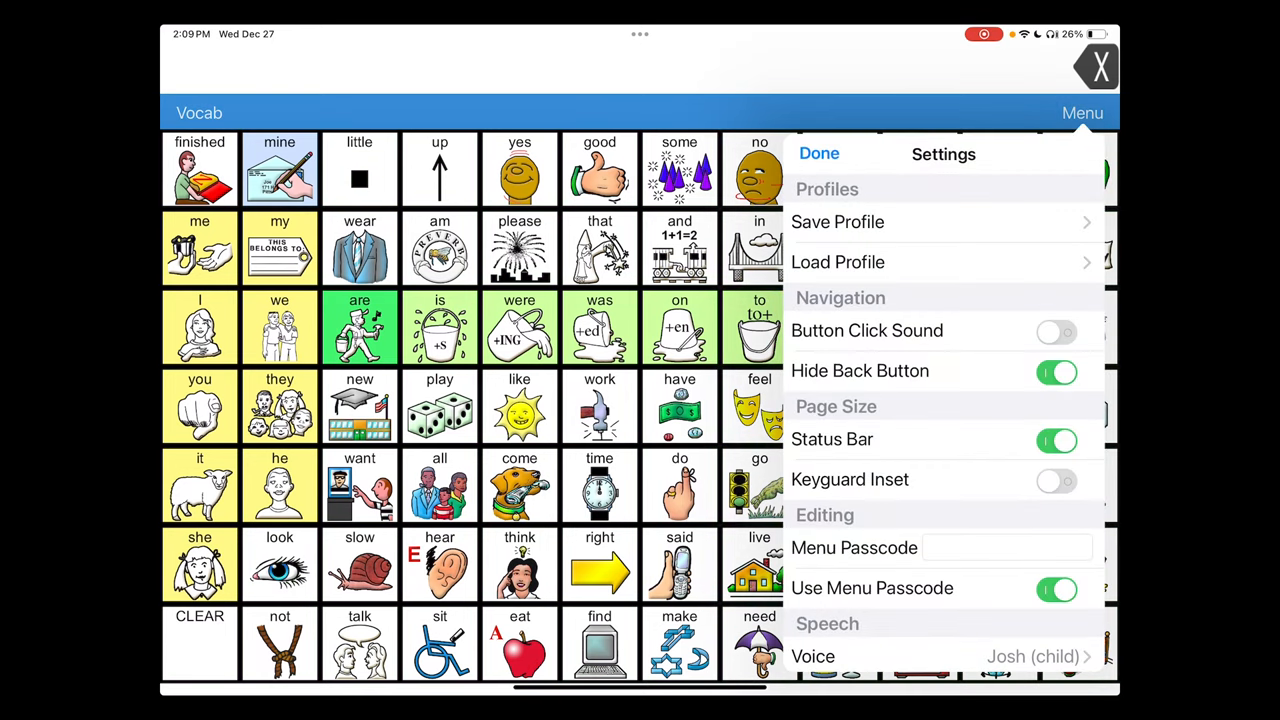
click(1057, 588)
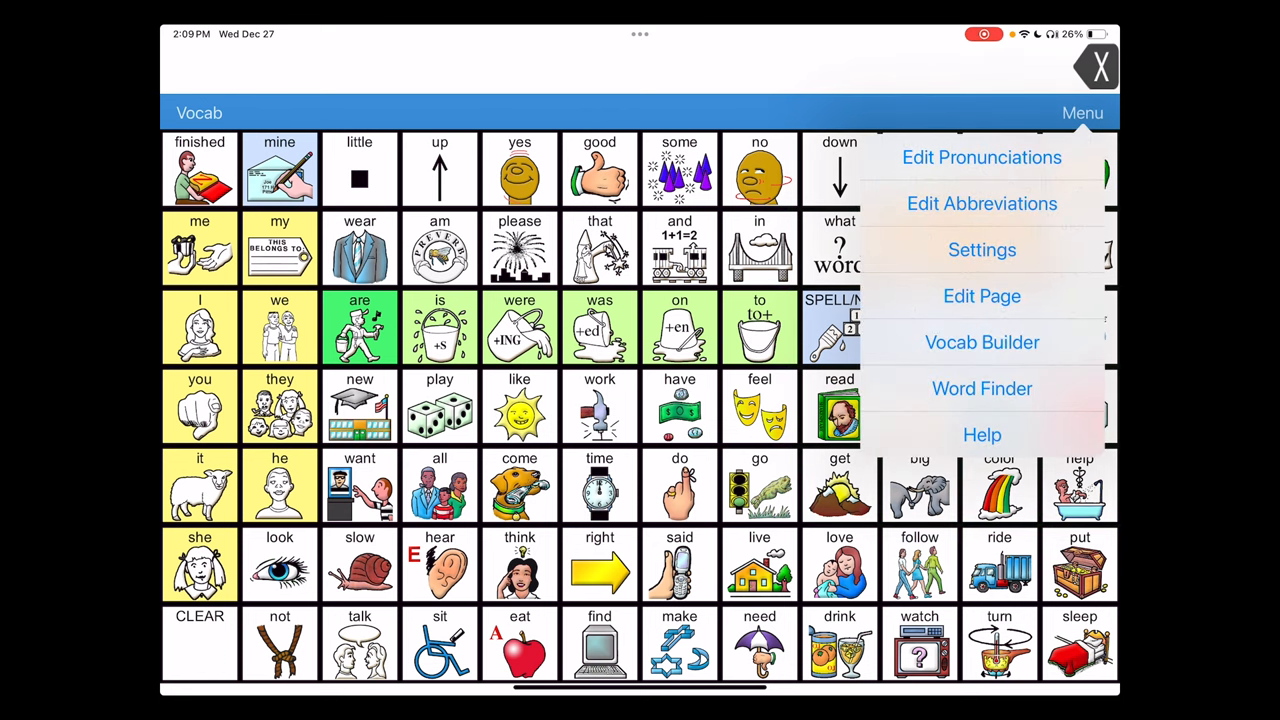
click(981, 249)
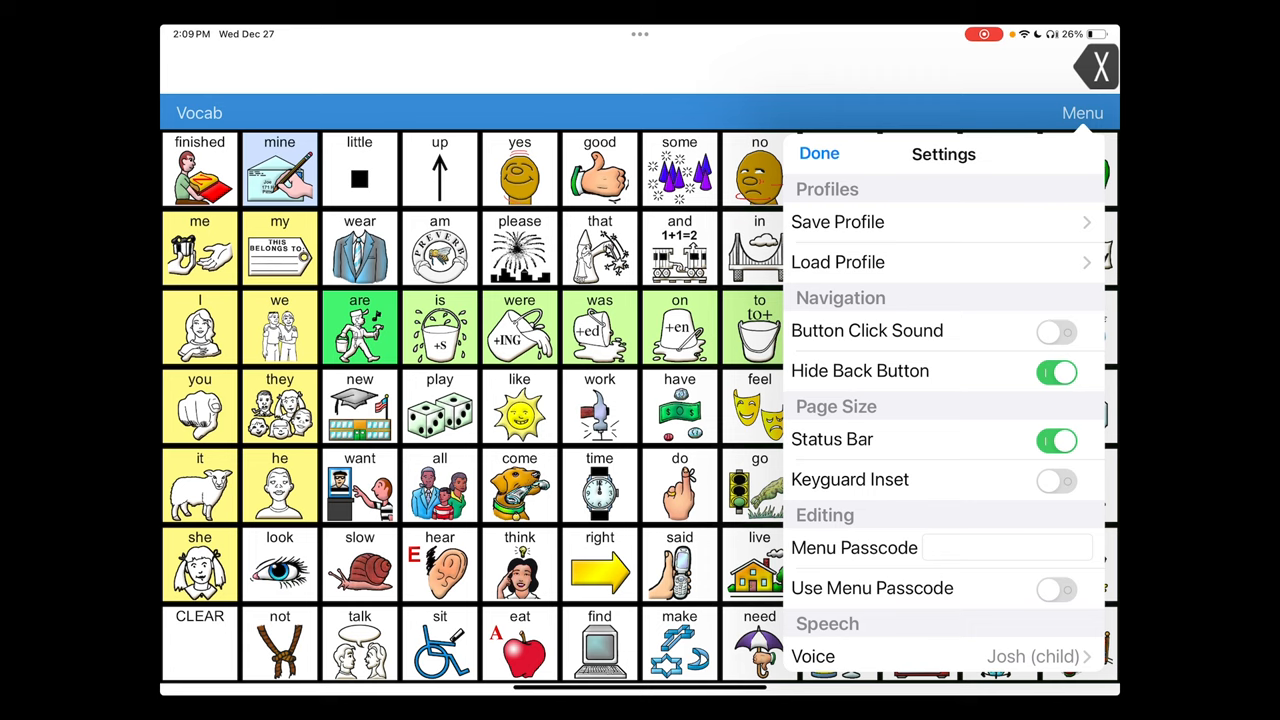
click(1056, 588)
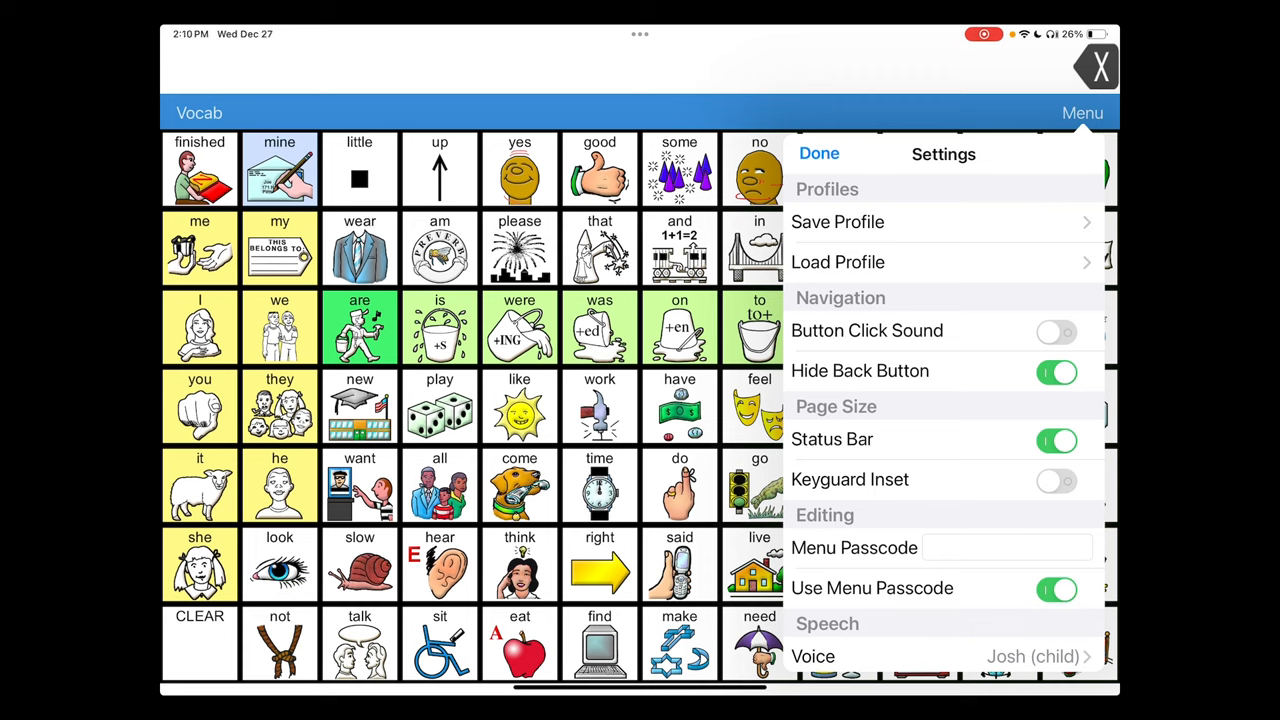
click(1057, 588)
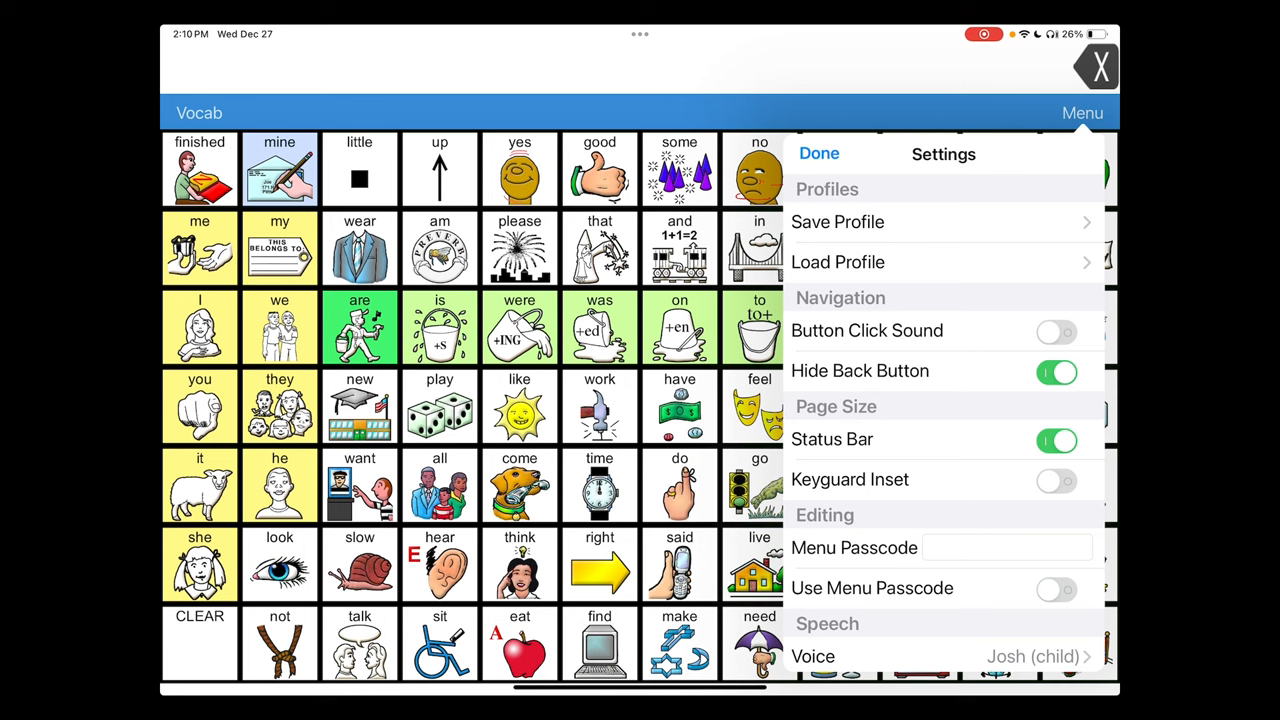
click(819, 153)
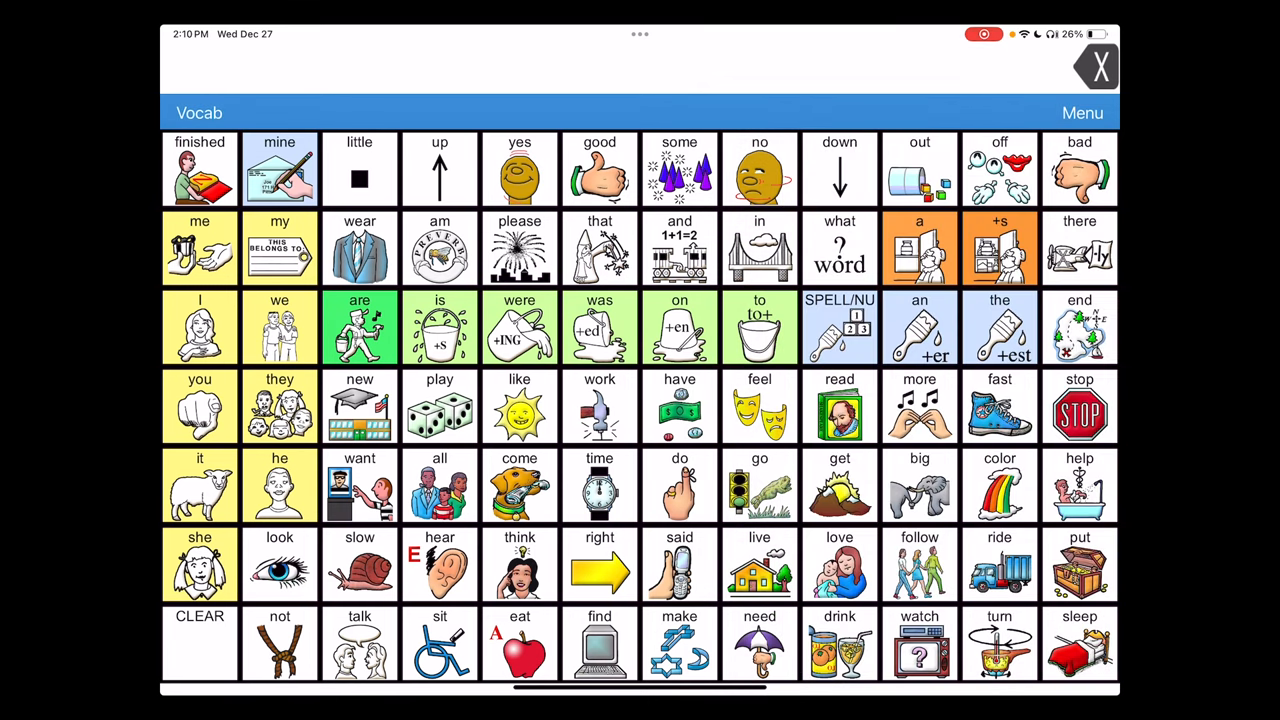